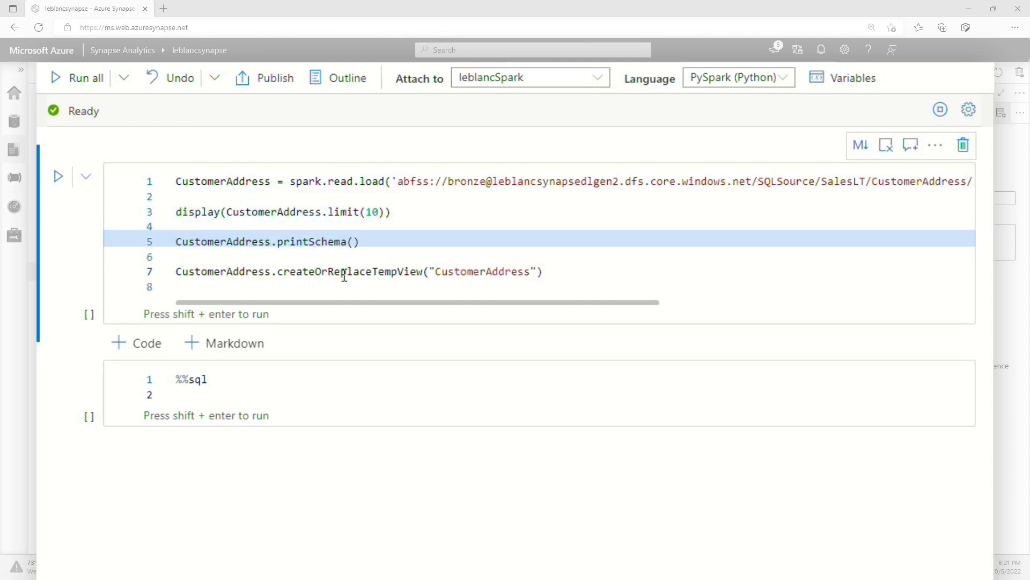
- Place the cursor in the %%sql cell below the PySpark code
left_click(437, 271)
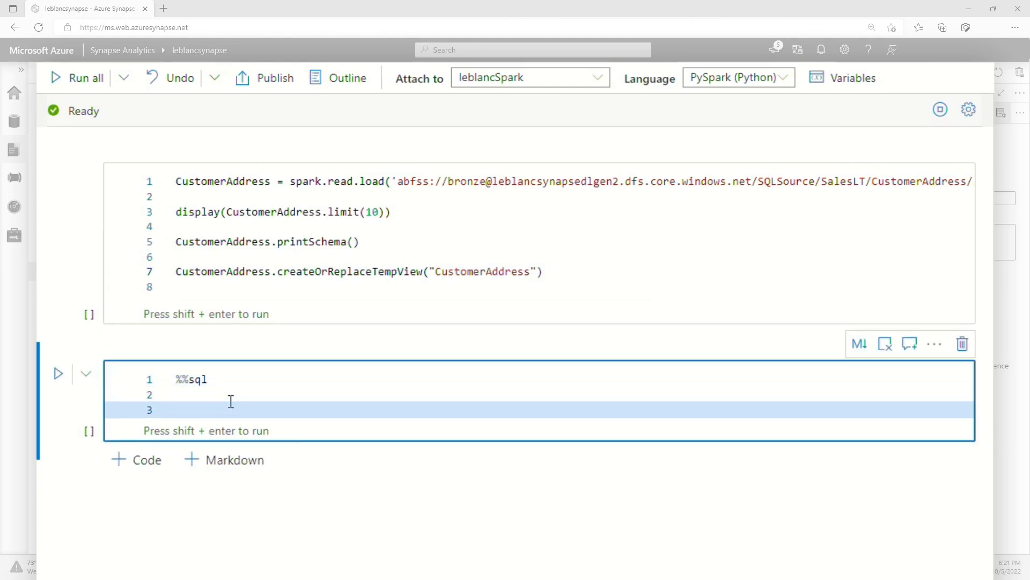
- Write a SELECT ... FROM CustomerAddress query skeleton in the SQL cell
type("SELECT *")
type("FROM")
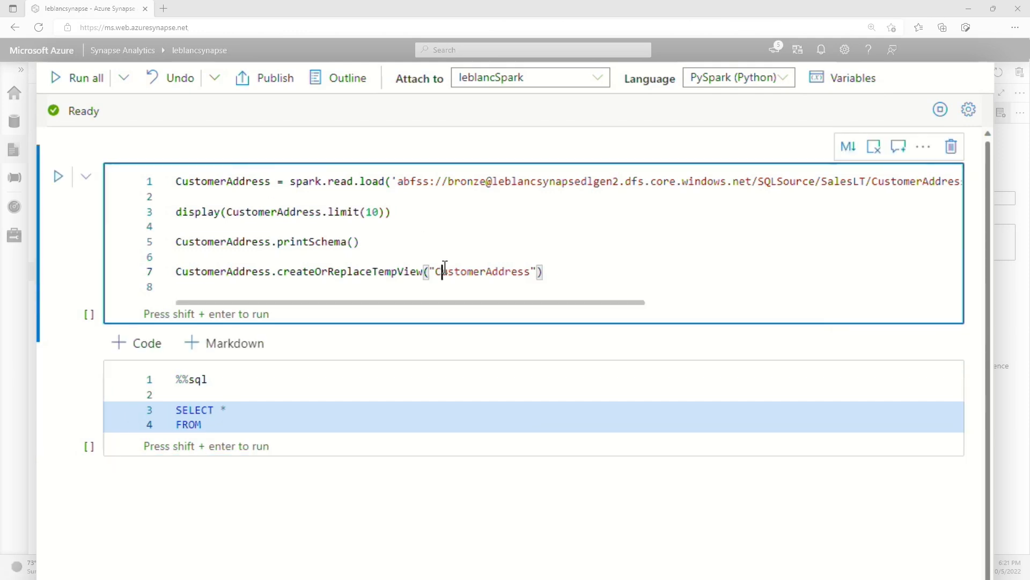
type("CustomerAddress")
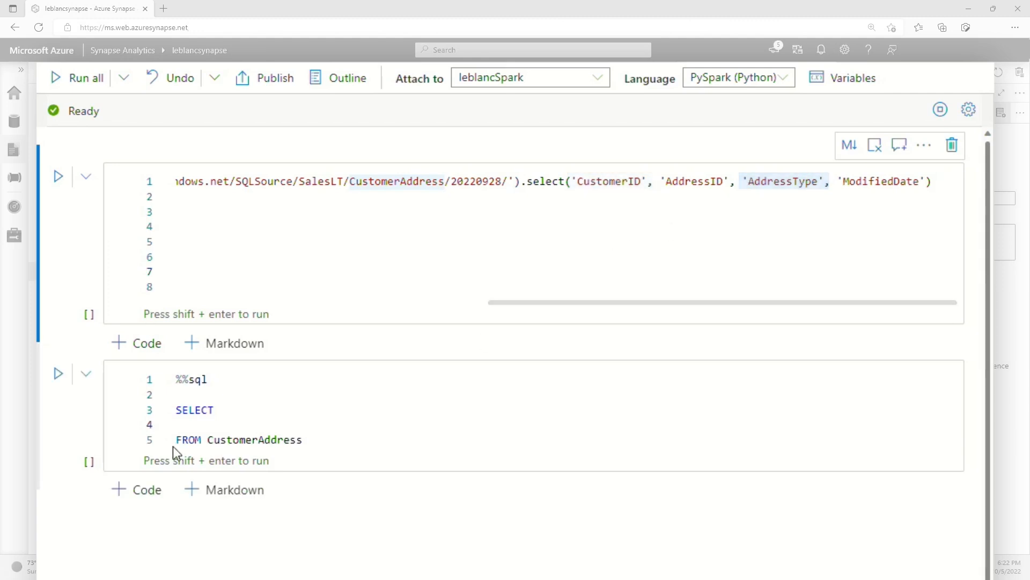
- Enter CustomerId + '-' + AddressType as the selected expression
type("Cust")
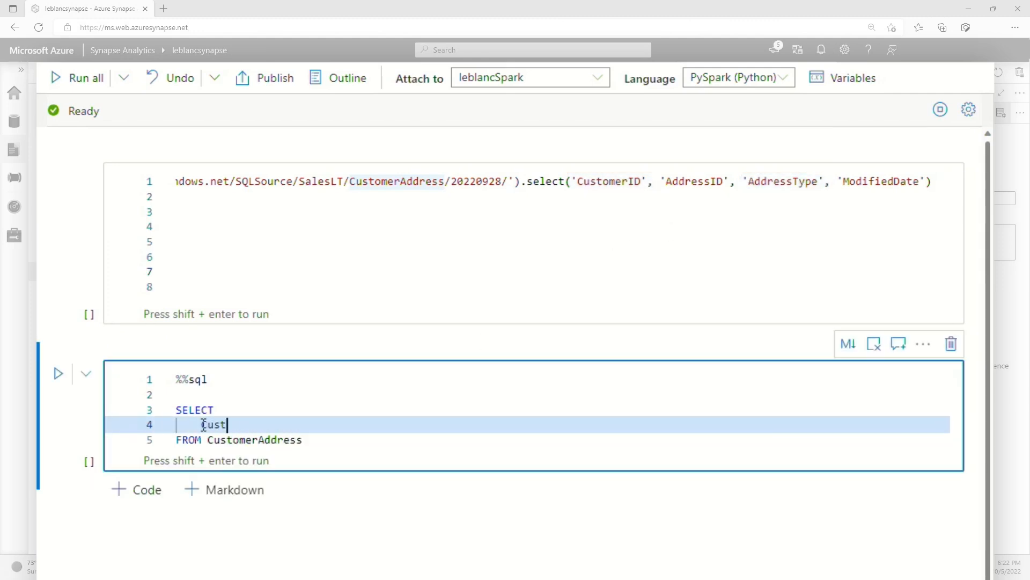
type("omerId +")
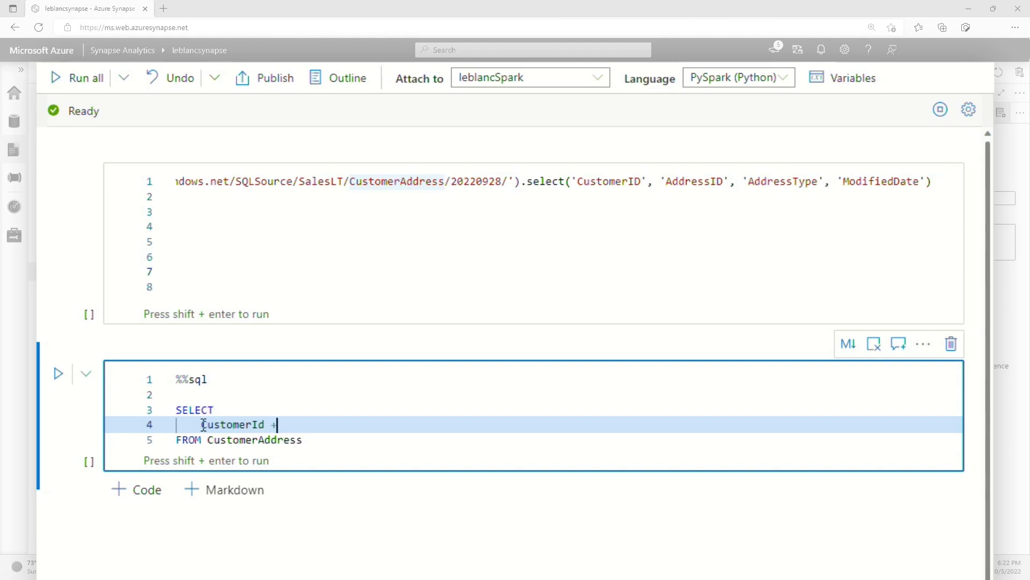
type("'-'")
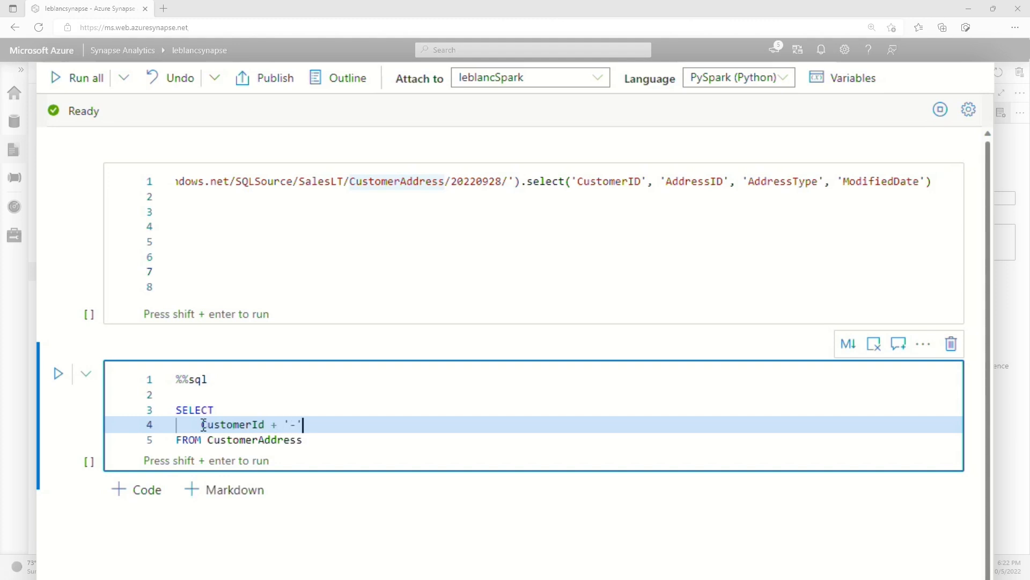
type("+")
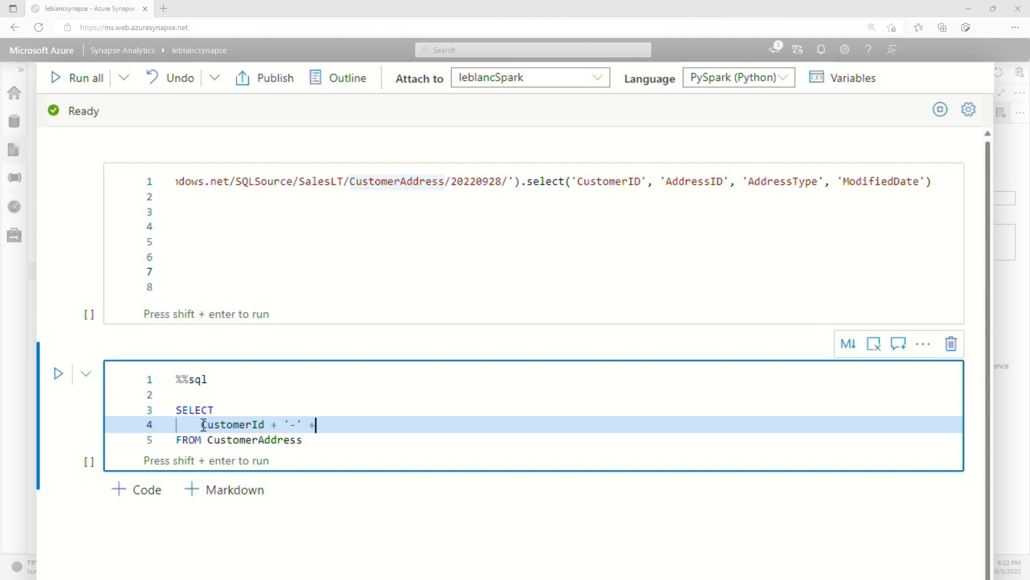
type("Address")
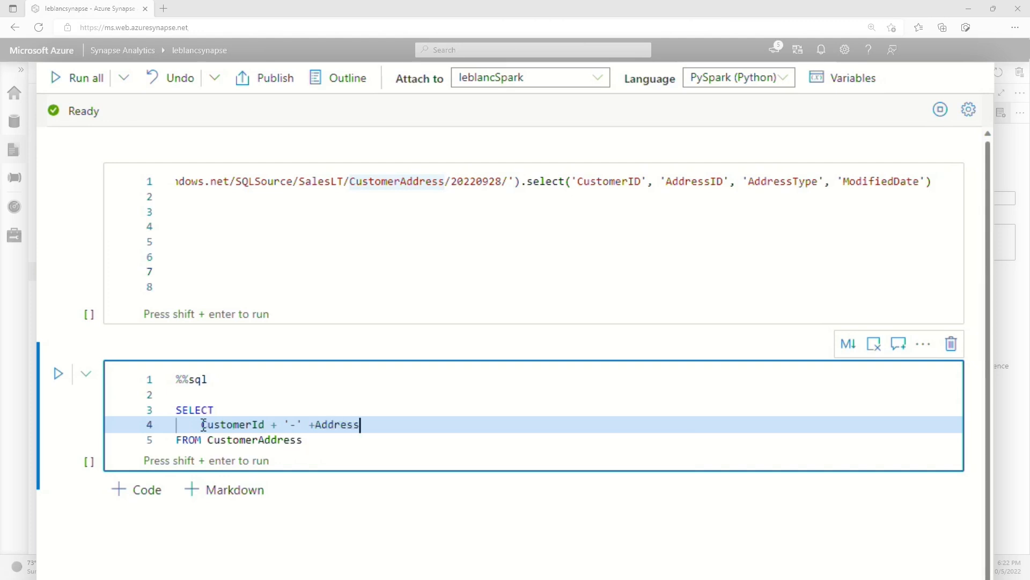
type("Type")
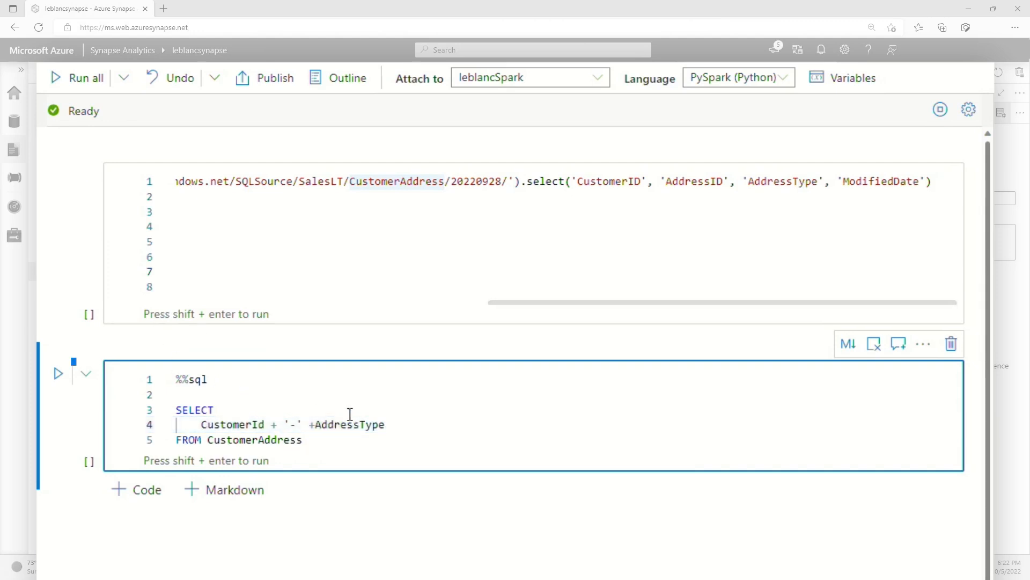
- Run the %%sql cell, getting a column of nulls
left_click(58, 374)
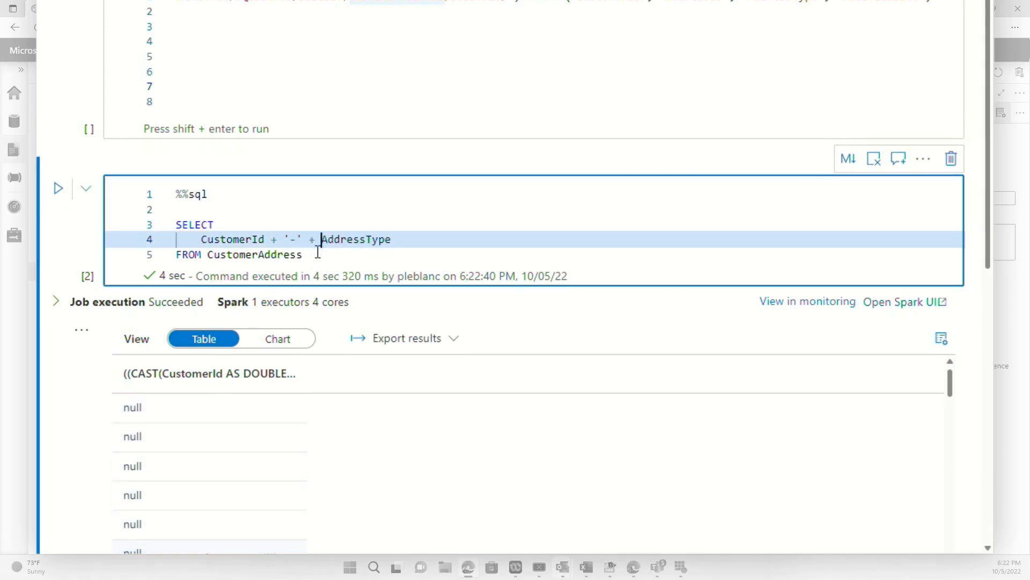
- Add LIMIT 10 and replace the + signs with the || operator
type("LIMIT")
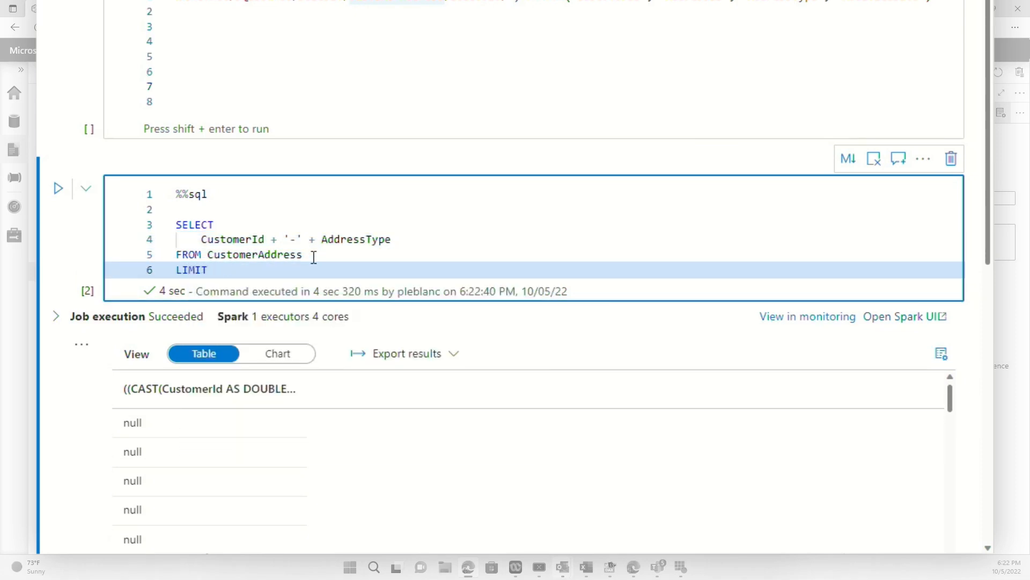
type("10")
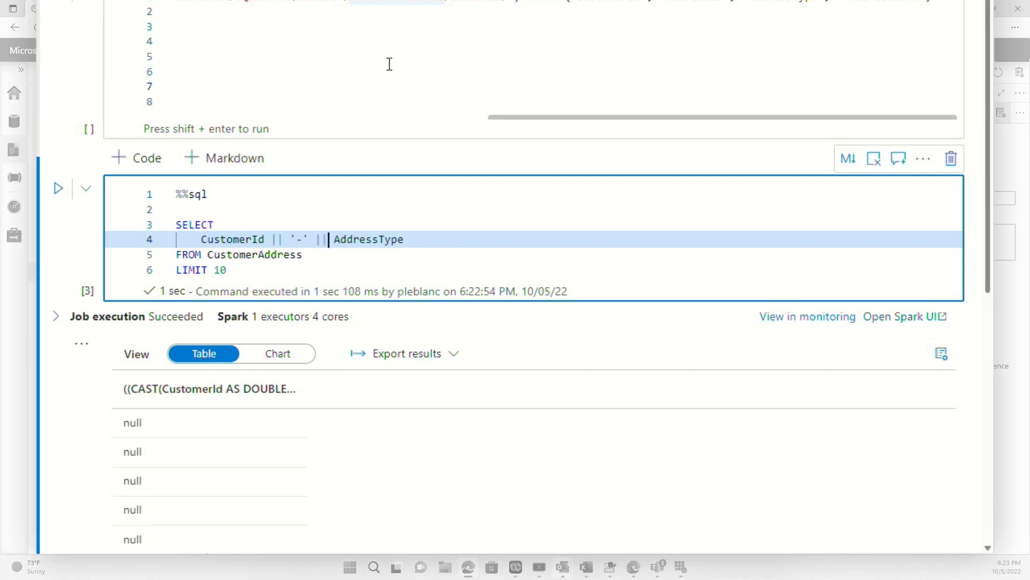
mouse_move(58, 189)
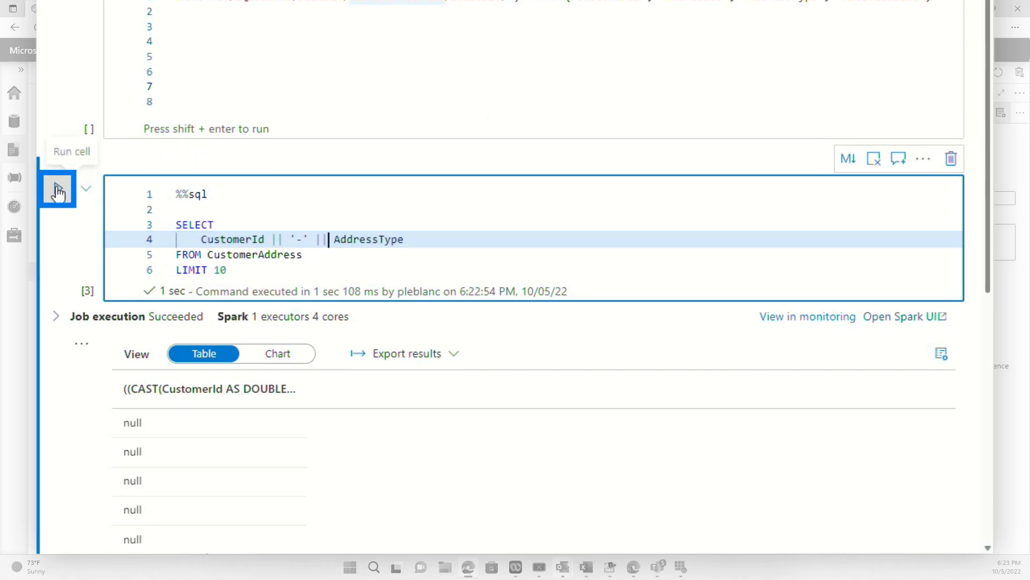
- Rerun the SQL cell to get values like '29485-Main Office'
left_click(58, 188)
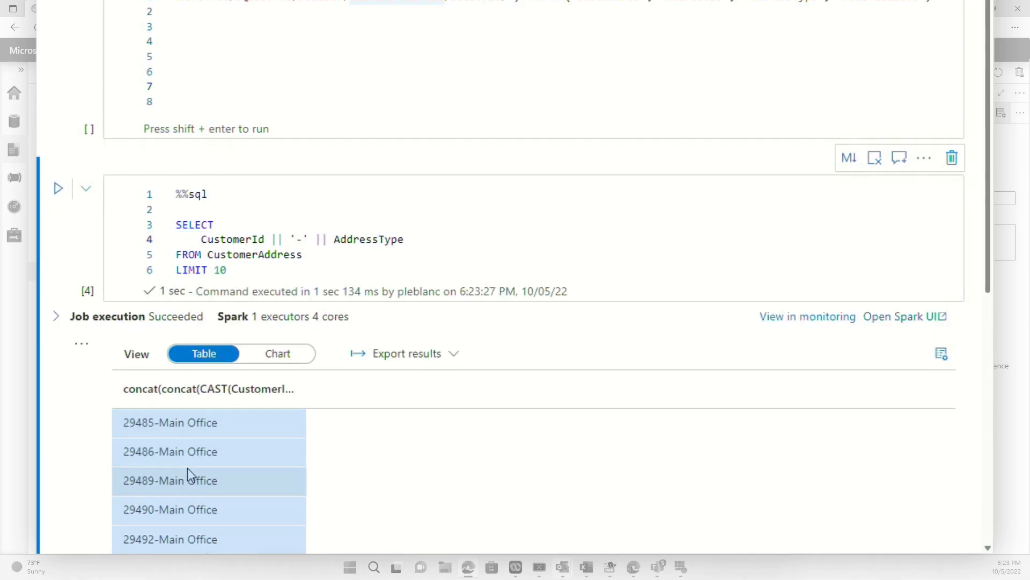
left_click(306, 238)
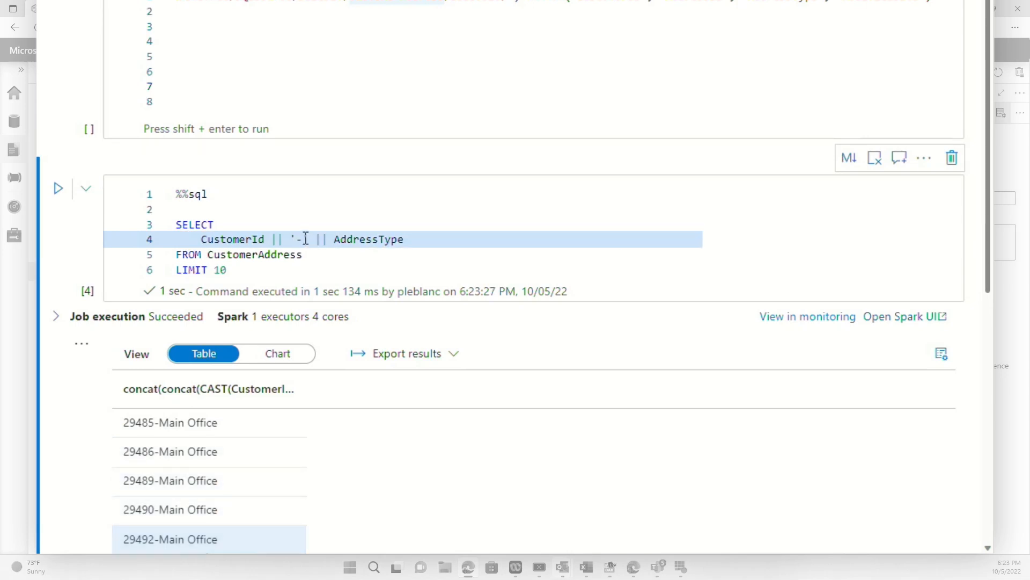